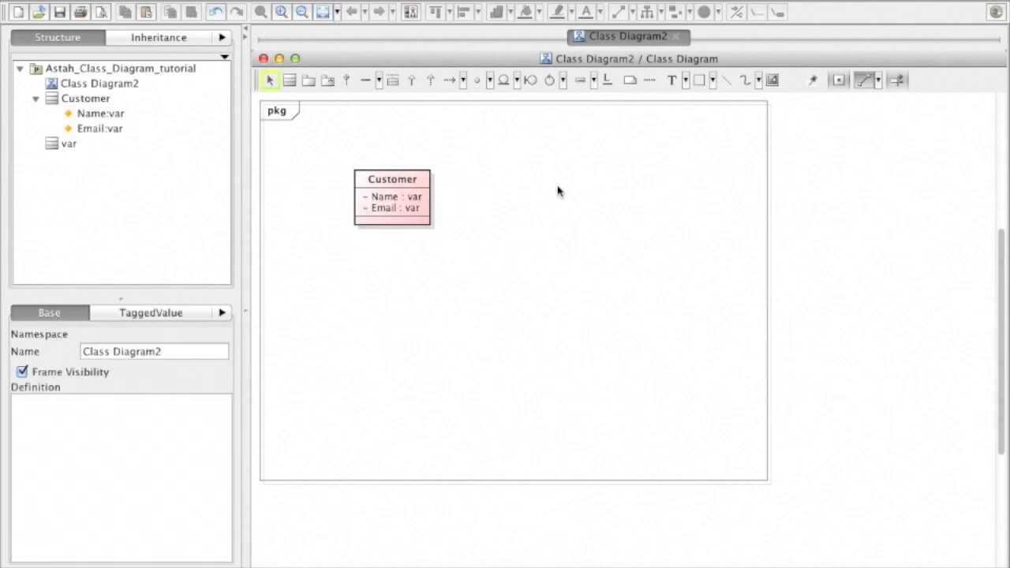
# - Place an Order class beside Customer and give it a Date attribute
pyautogui.click(592, 205)
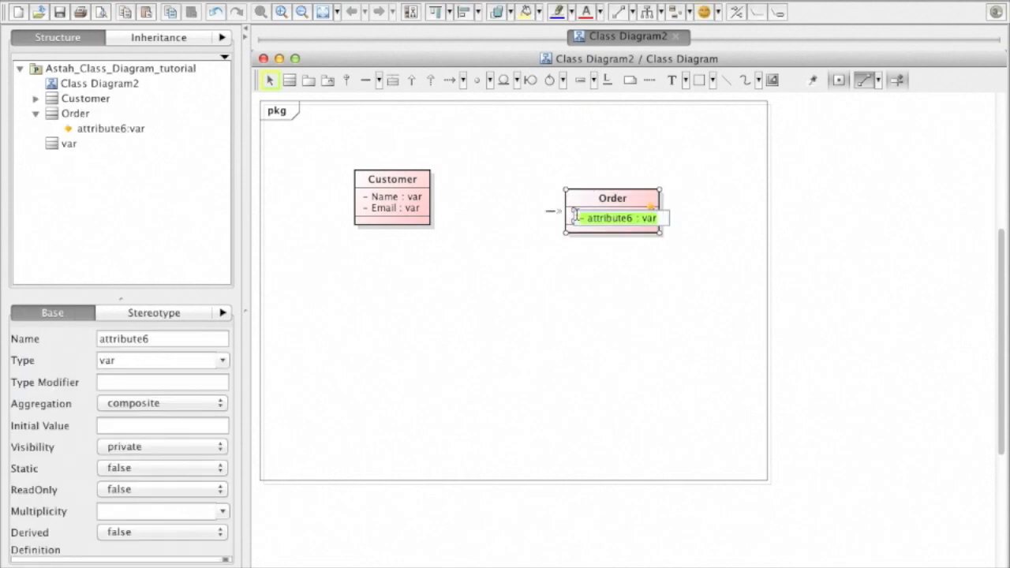
pyautogui.write('Date')
pyautogui.write('Amount : var')
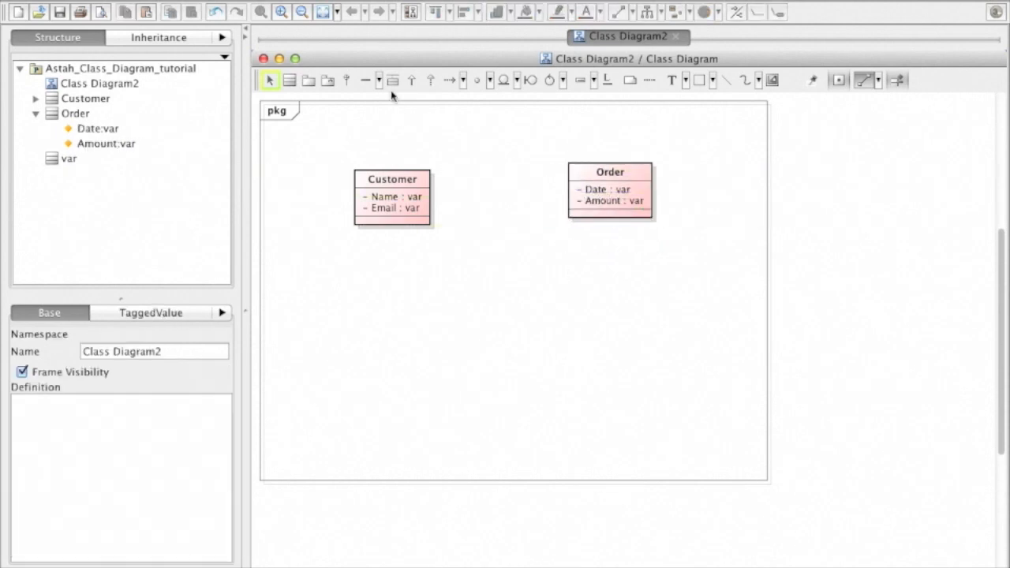
# - Draw an association from Customer to Order named 'Places'
pyautogui.click(378, 78)
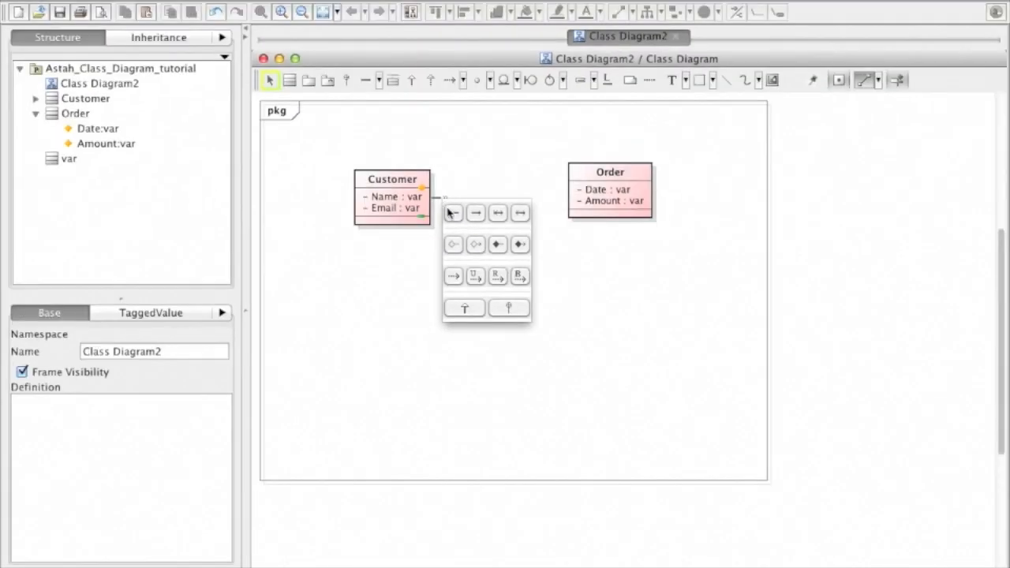
pyautogui.click(453, 213)
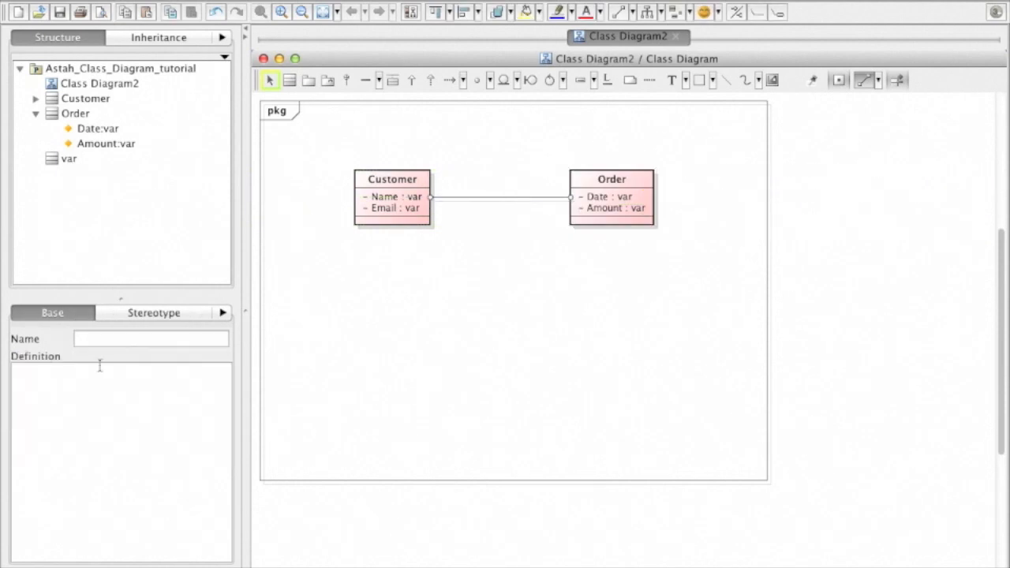
pyautogui.write('Places')
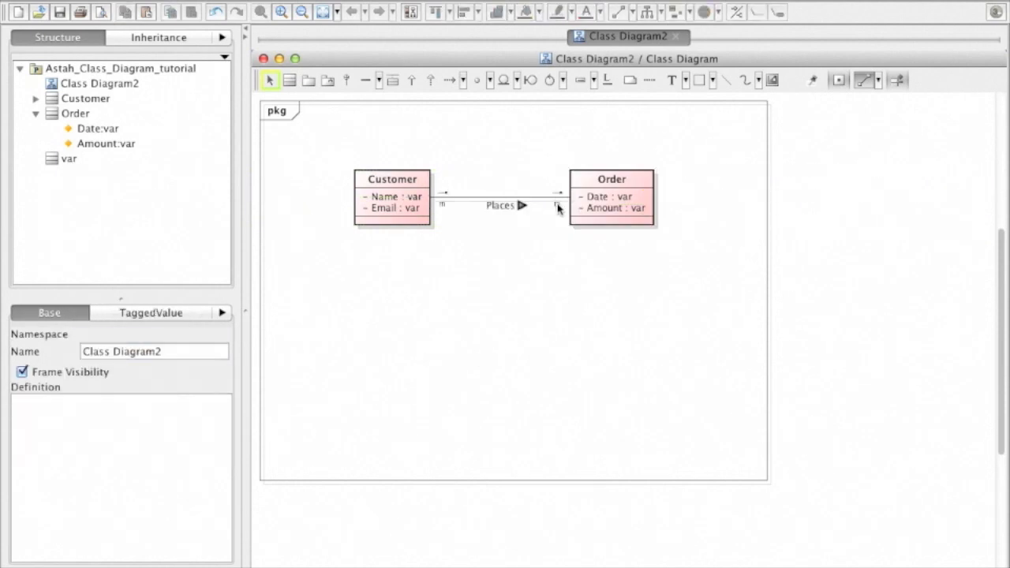
# - Set multiplicity * at the Order end and 1 at the Customer end
pyautogui.click(558, 208)
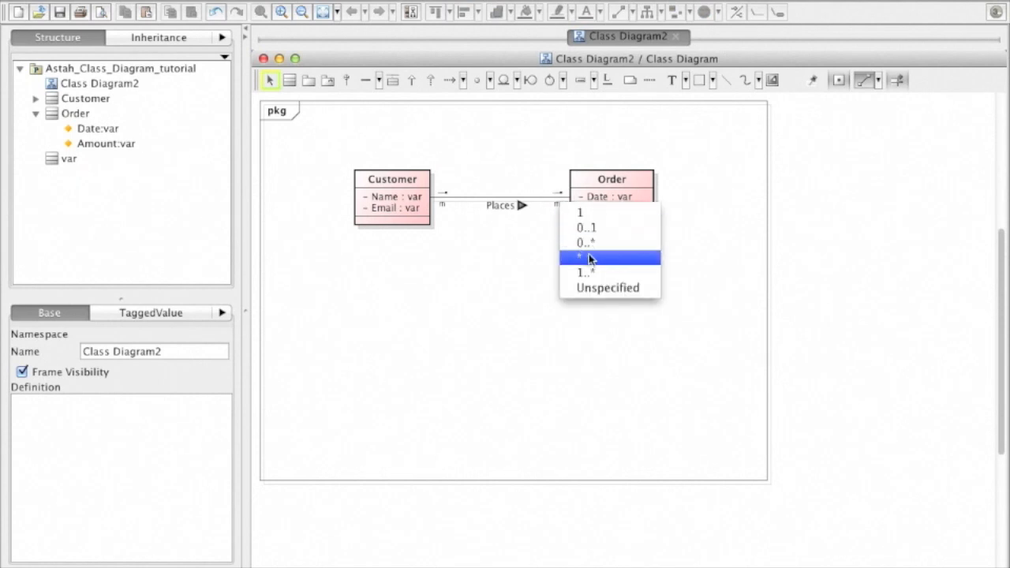
pyautogui.click(579, 258)
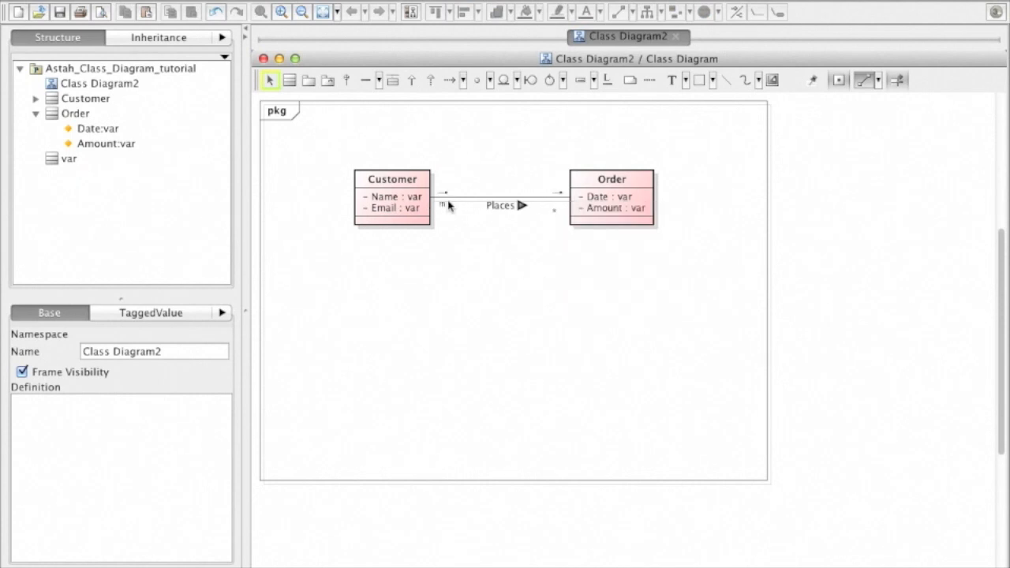
pyautogui.click(445, 203)
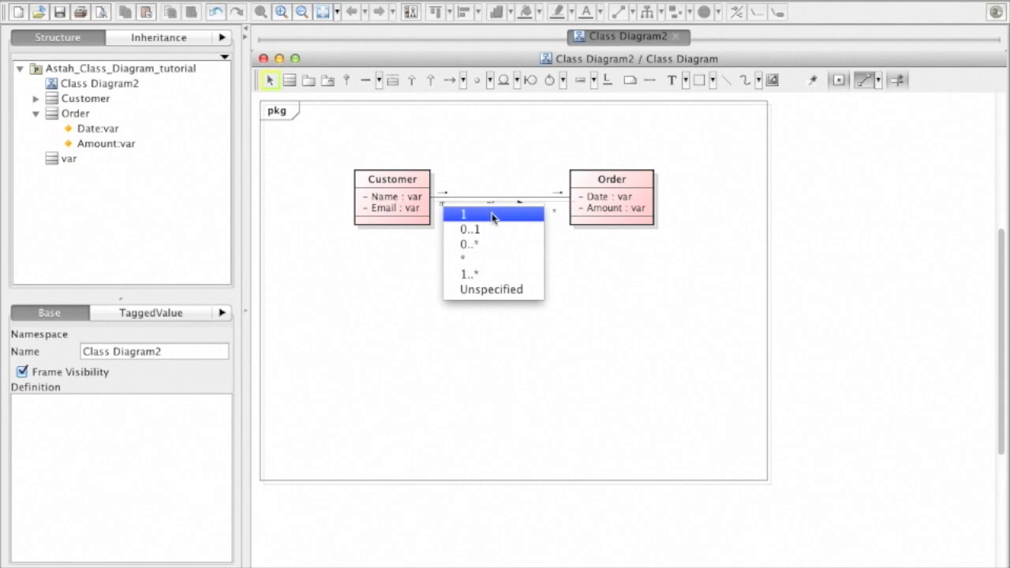
pyautogui.click(464, 215)
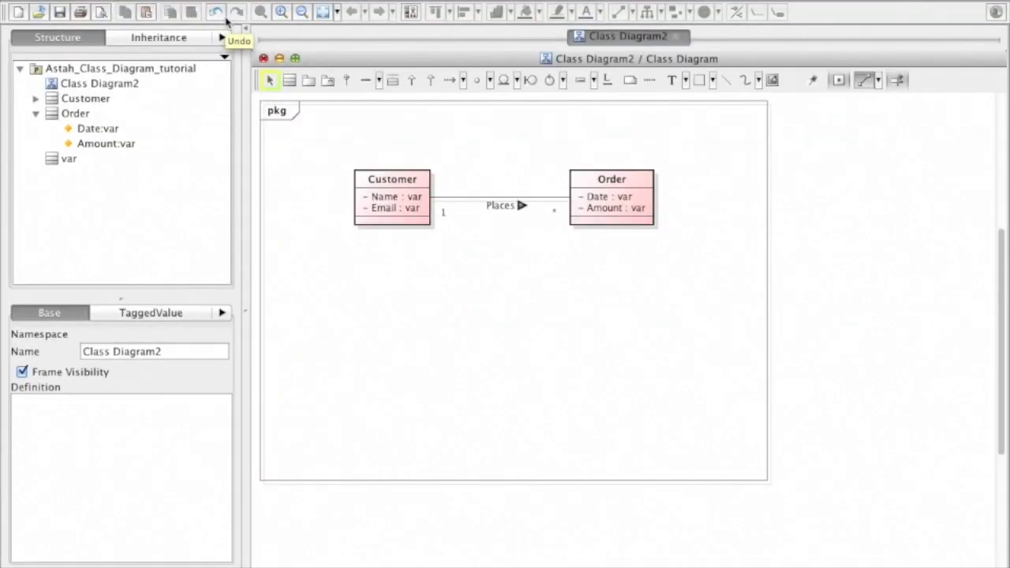
# - Undo the Places name and multiplicities, redo to restore Order and the plain line, then select Customer
pyautogui.click(216, 13)
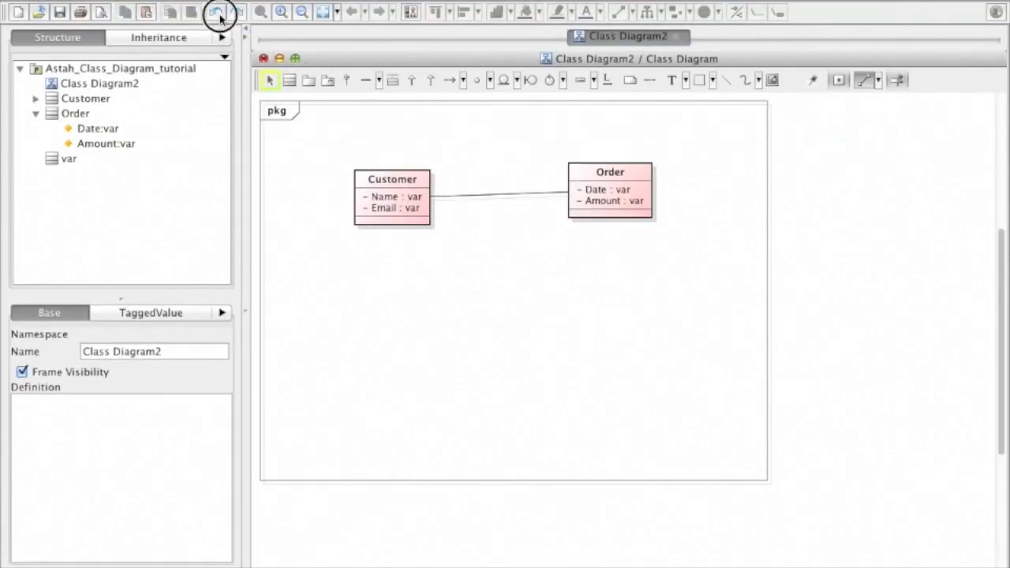
pyautogui.click(218, 14)
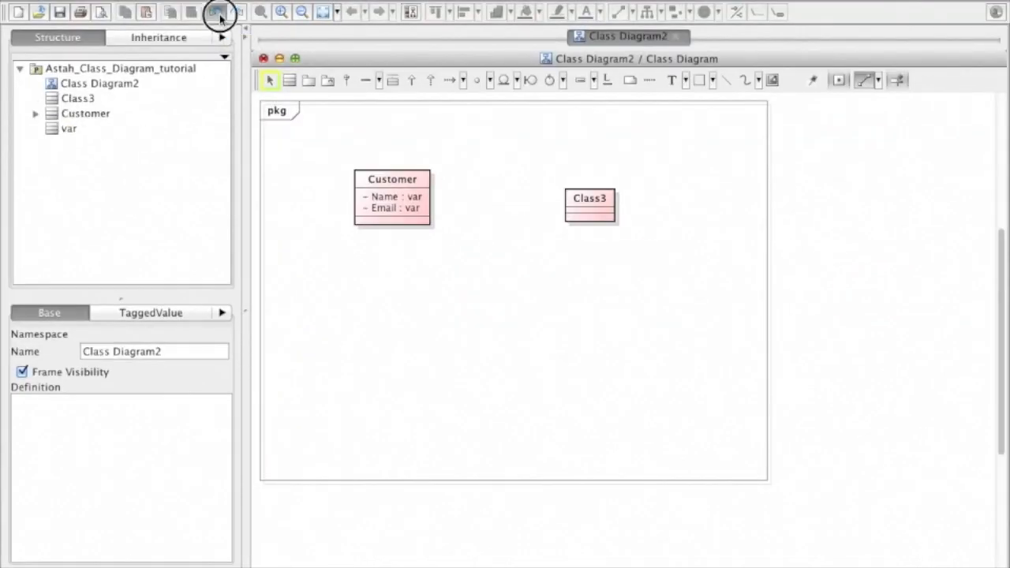
pyautogui.click(216, 12)
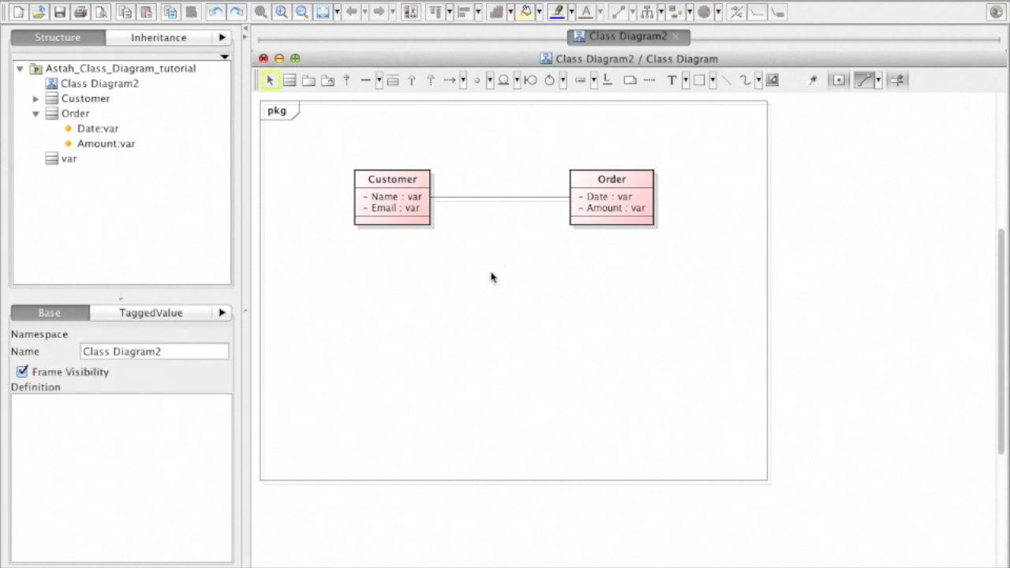
pyautogui.click(391, 198)
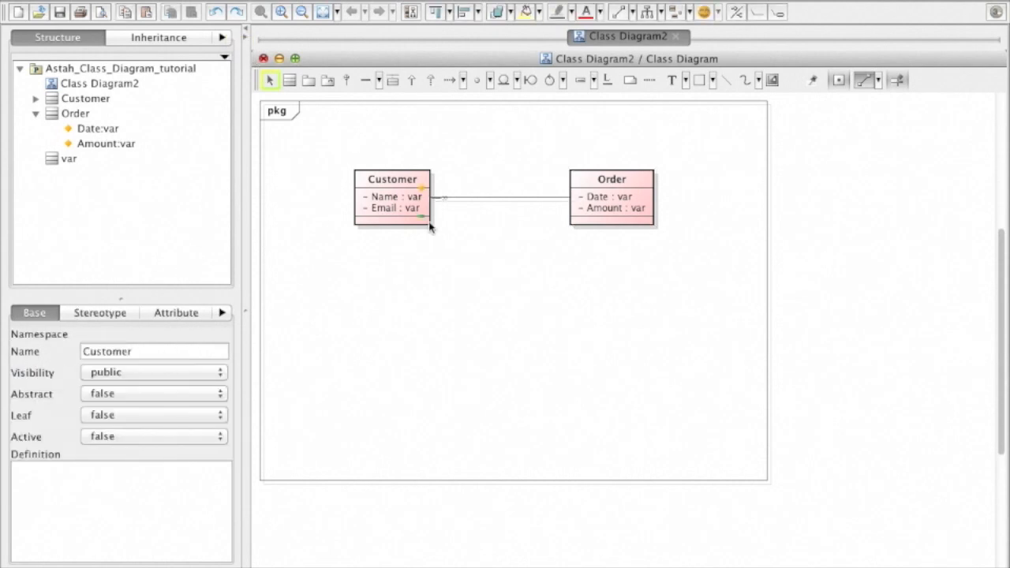
# - Review System Properties, trying Blue as default item colour and browsing Initial Visibility settings
pyautogui.rightClick(391, 197)
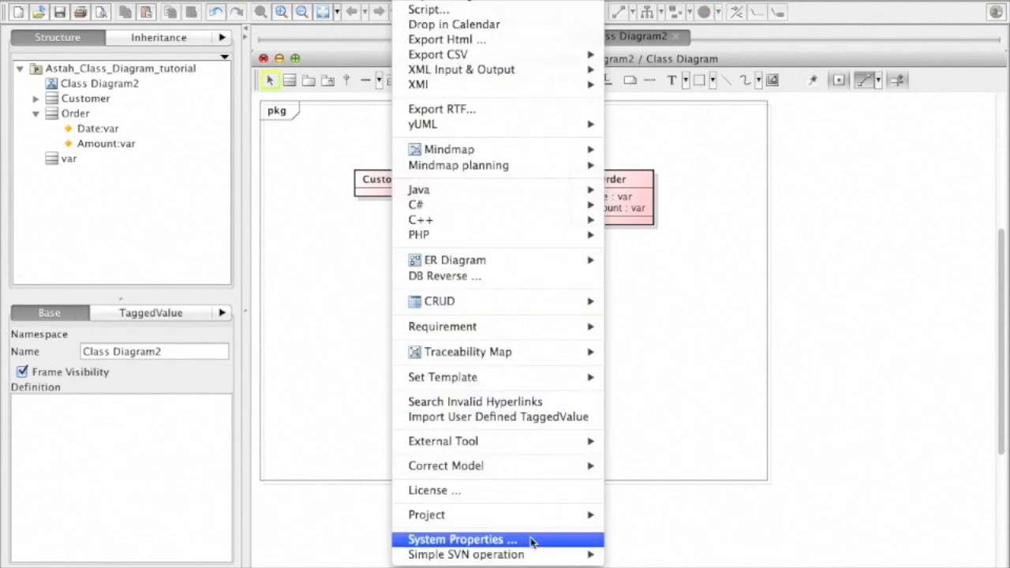
pyautogui.click(458, 539)
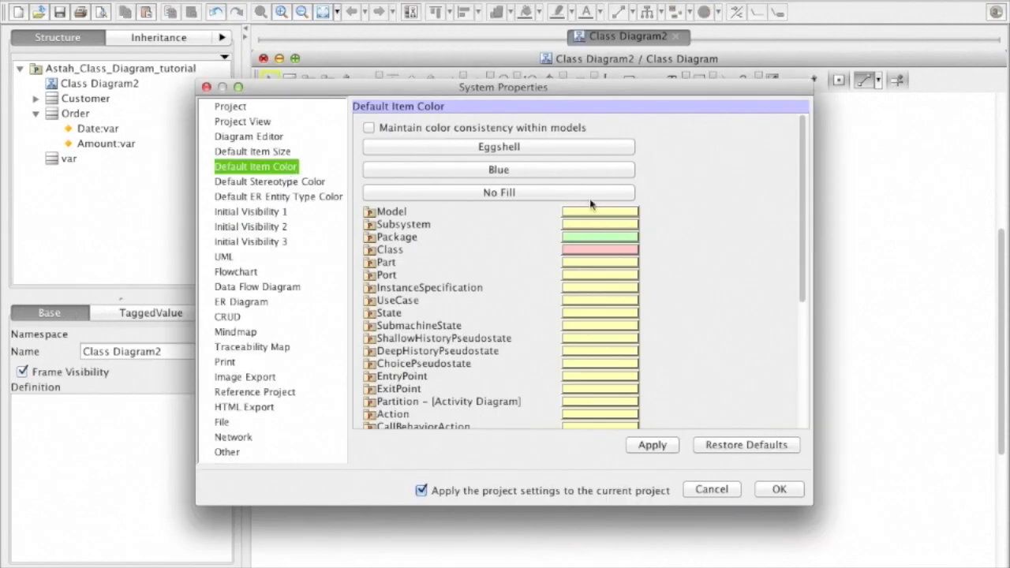
pyautogui.click(498, 169)
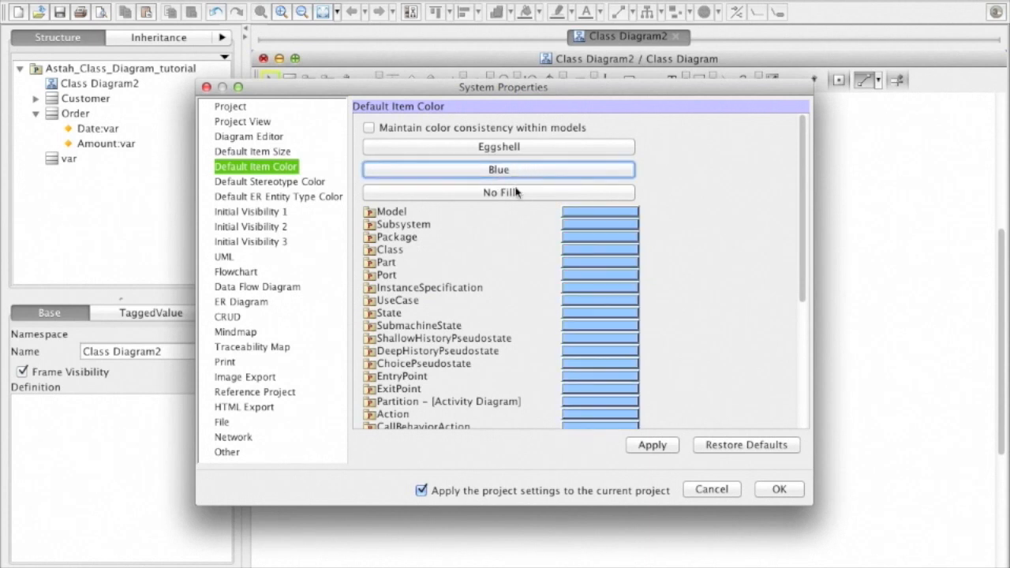
pyautogui.click(249, 211)
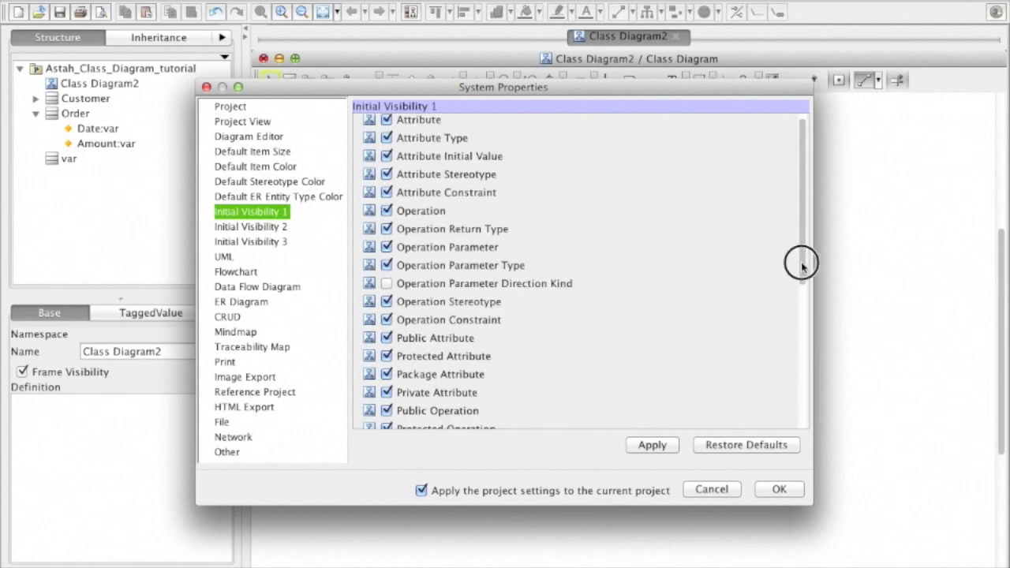
pyautogui.click(776, 489)
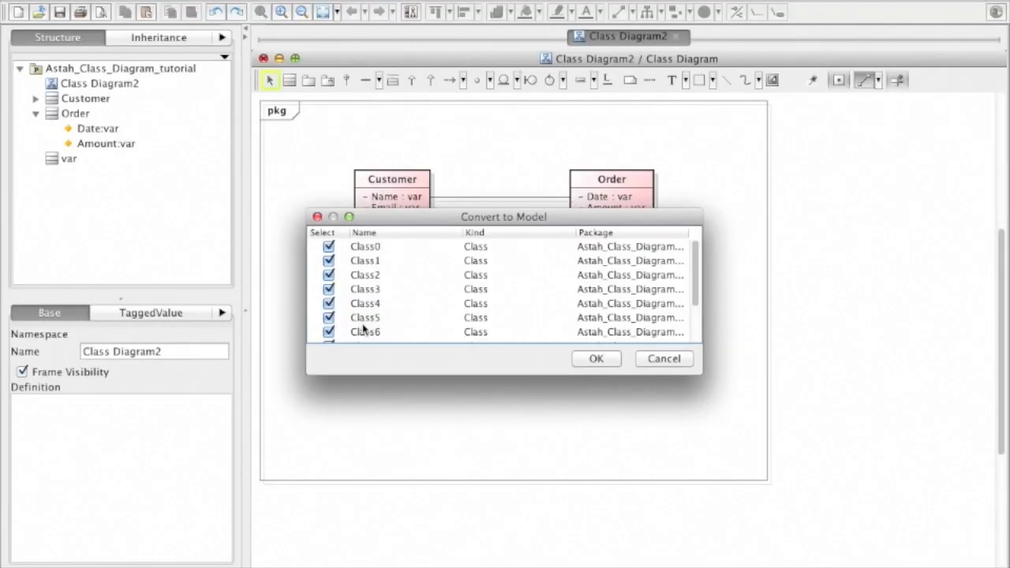
pyautogui.moveTo(470, 376)
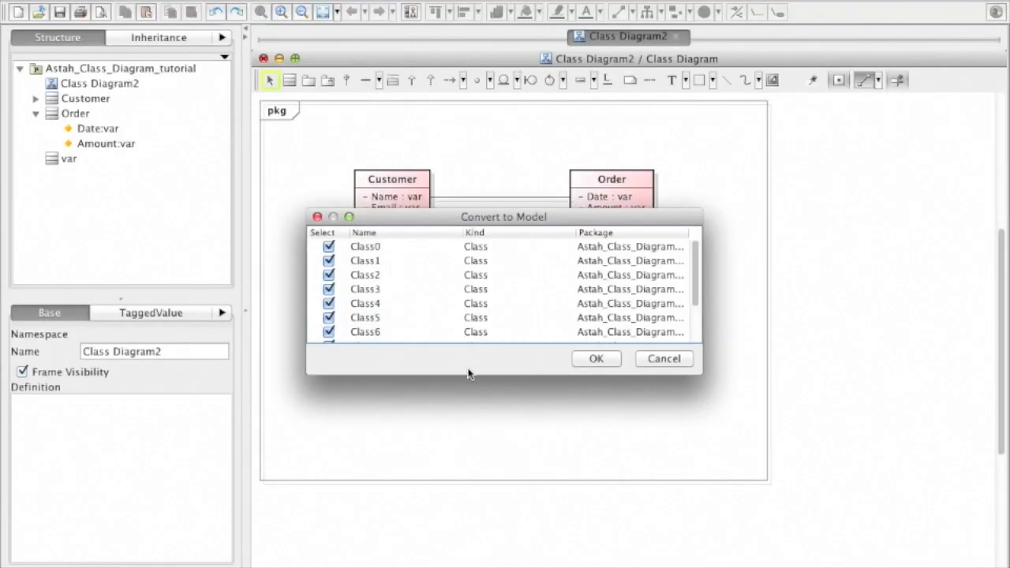
# - Confirm converting pasted Class0–Class10 into model classes and move Class2 right of the column
pyautogui.click(596, 358)
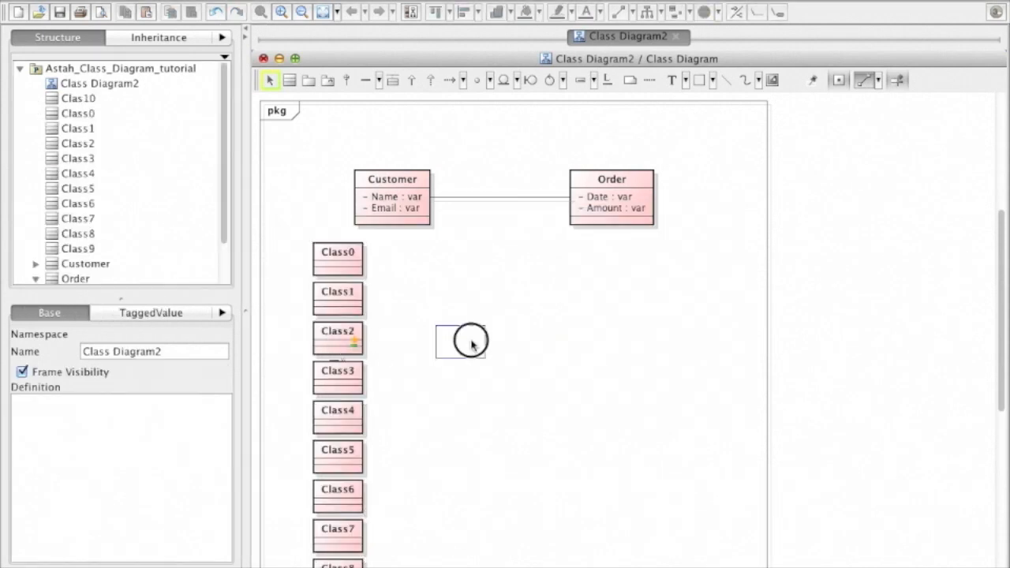
pyautogui.moveTo(337, 340); pyautogui.dragTo(491, 324)
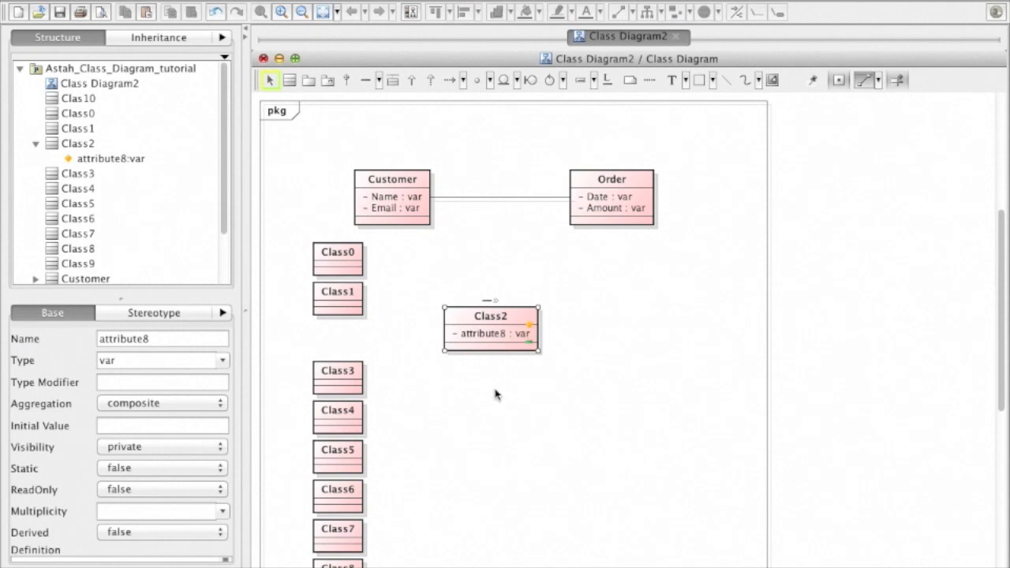